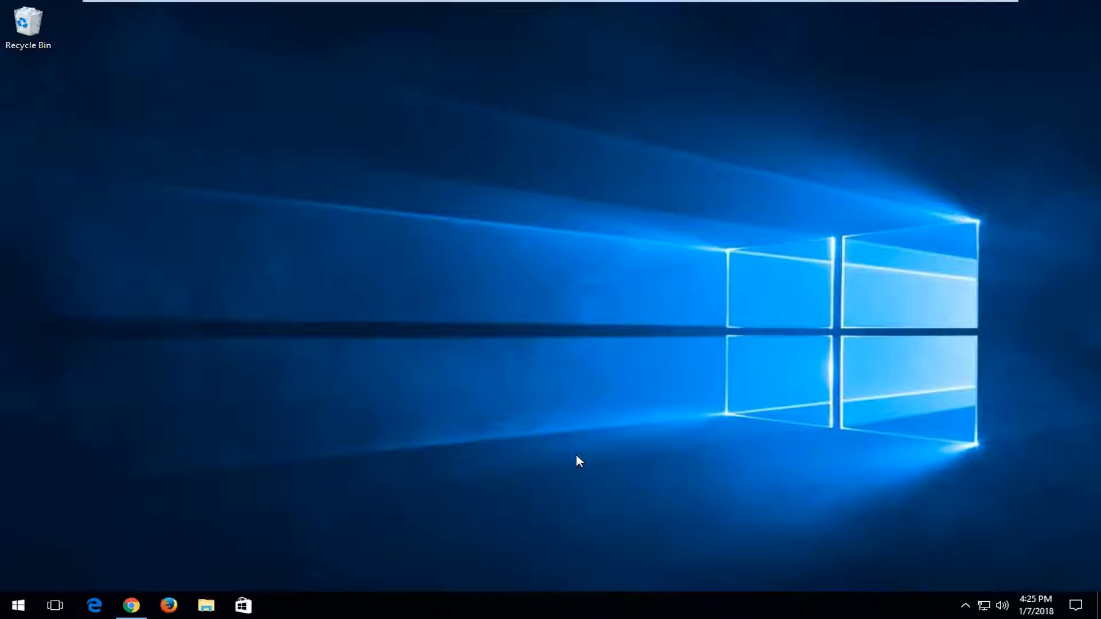
Launch Chrome from the taskbar to show geekuninstaller.com
left_click(131, 605)
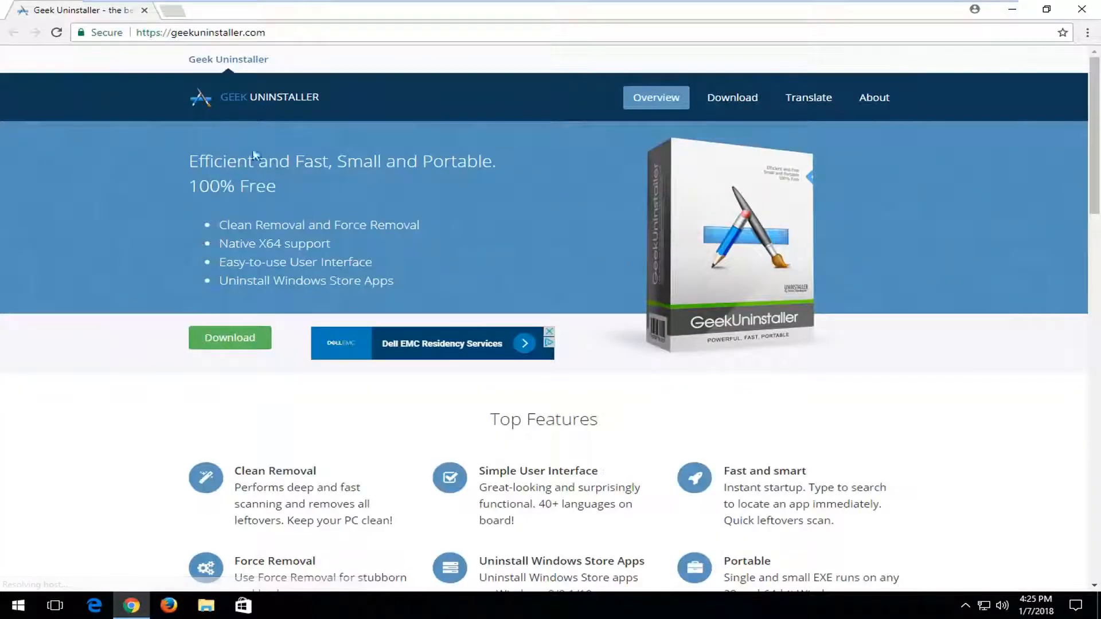
mouse_move(359, 202)
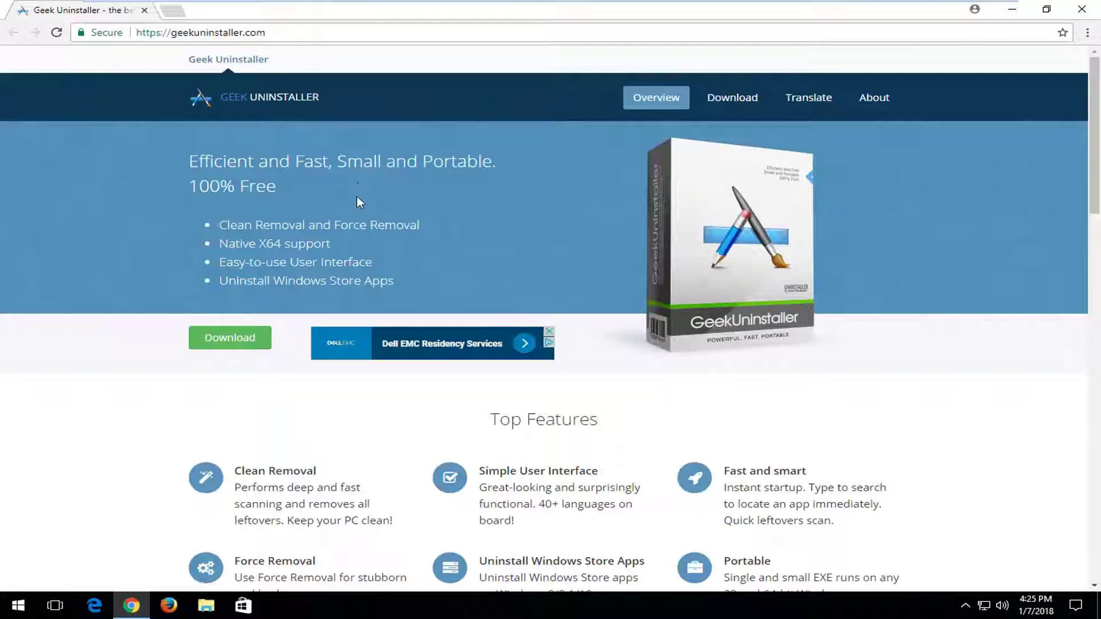
mouse_move(625, 230)
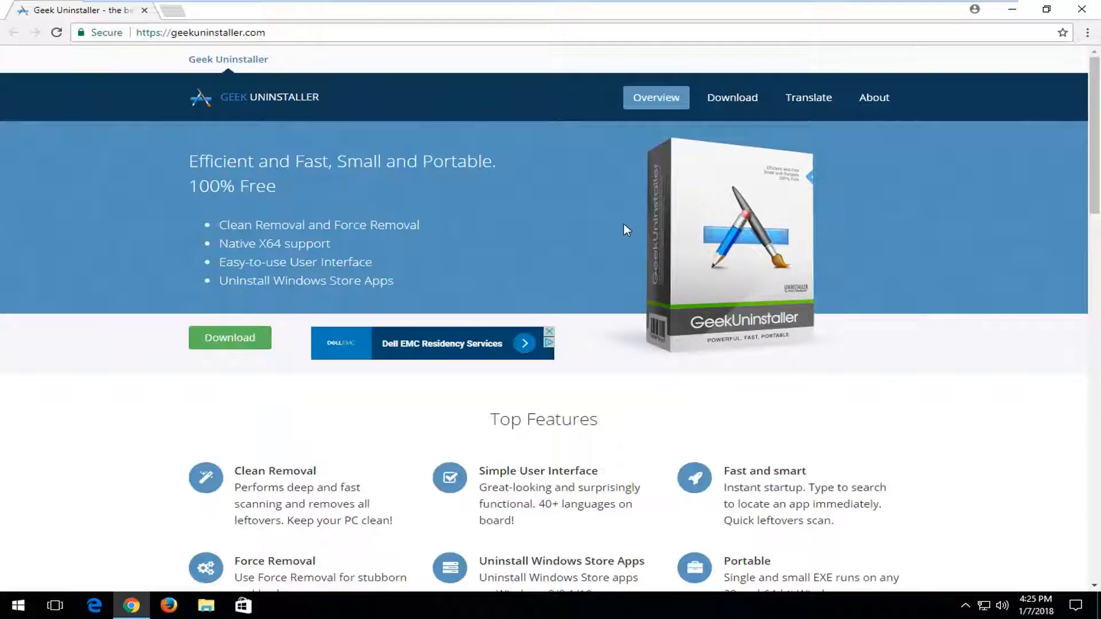
mouse_move(447, 238)
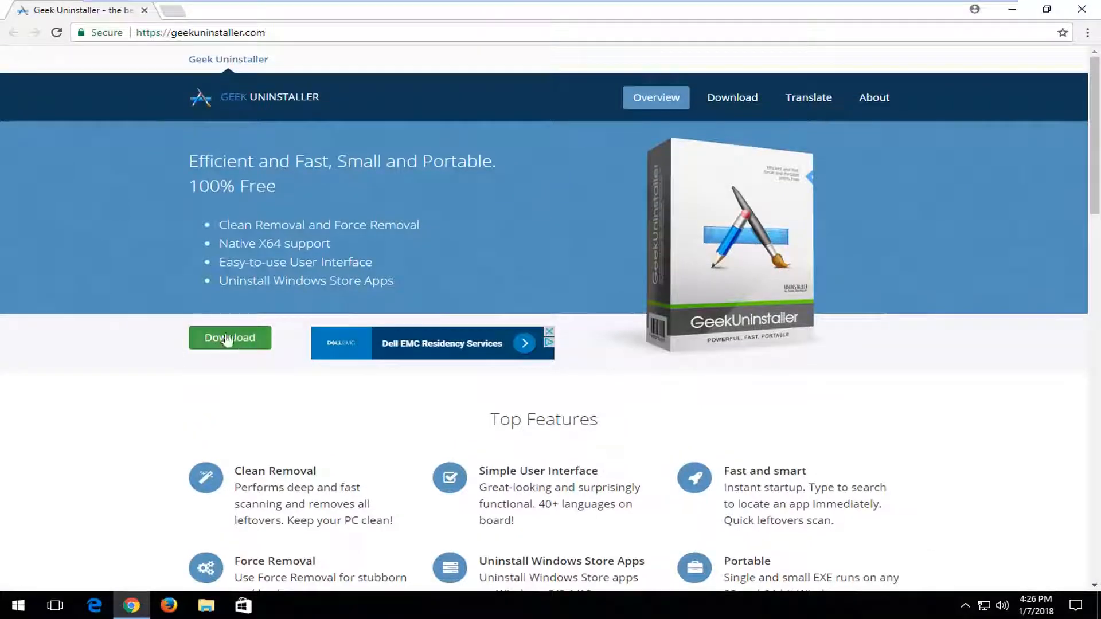
Go to the Download page and get the Geek Uninstaller Free ZIP (2.7 MB)
left_click(230, 338)
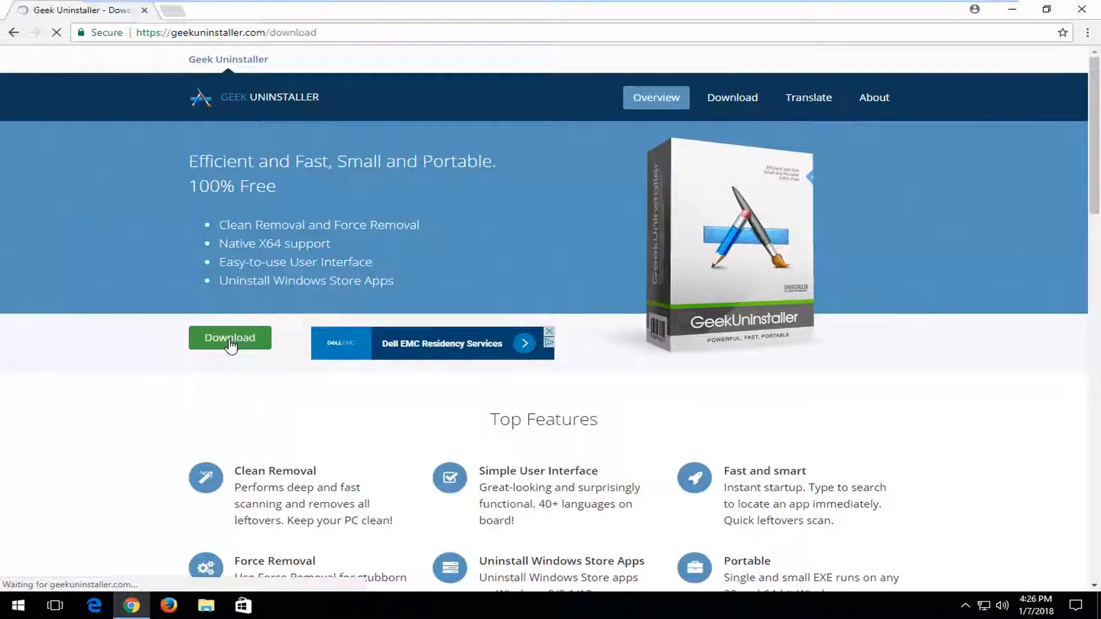
left_click(229, 337)
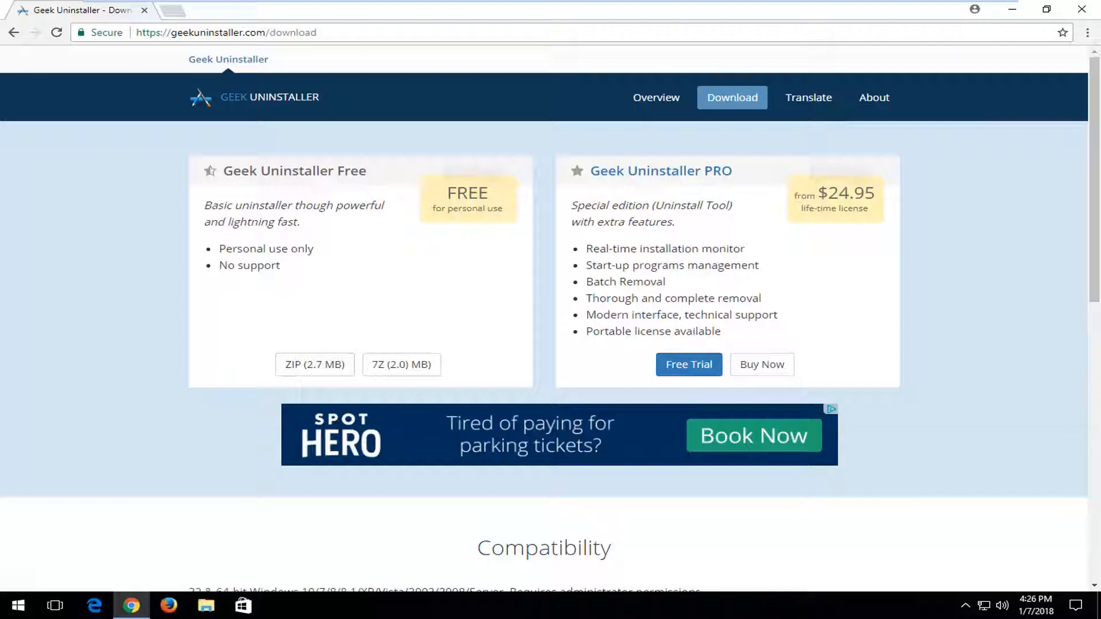
mouse_move(669, 289)
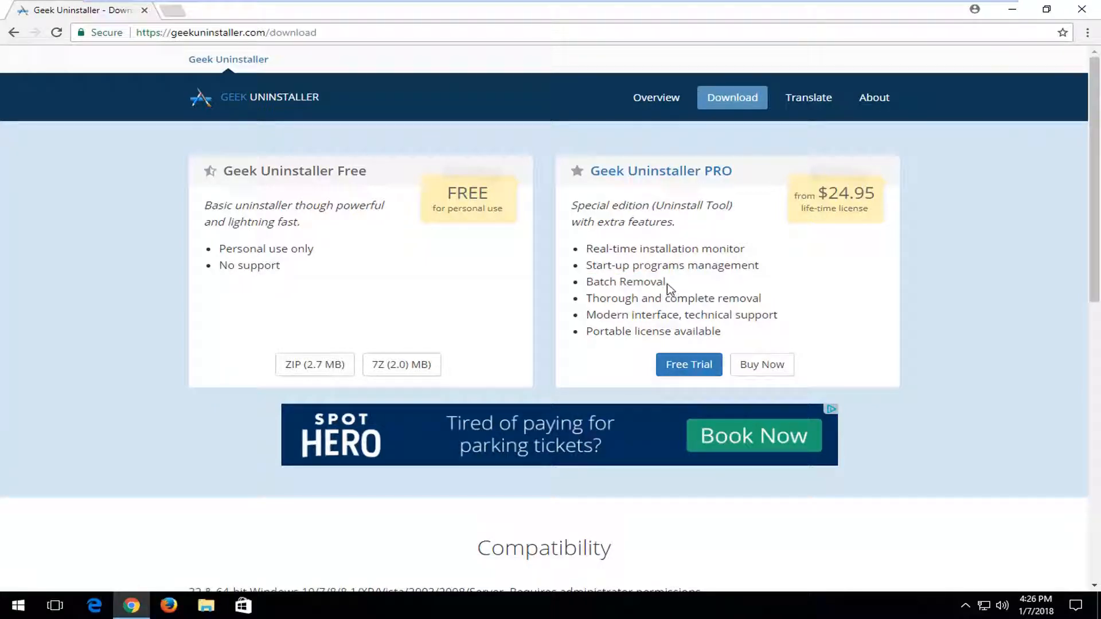
mouse_move(669, 288)
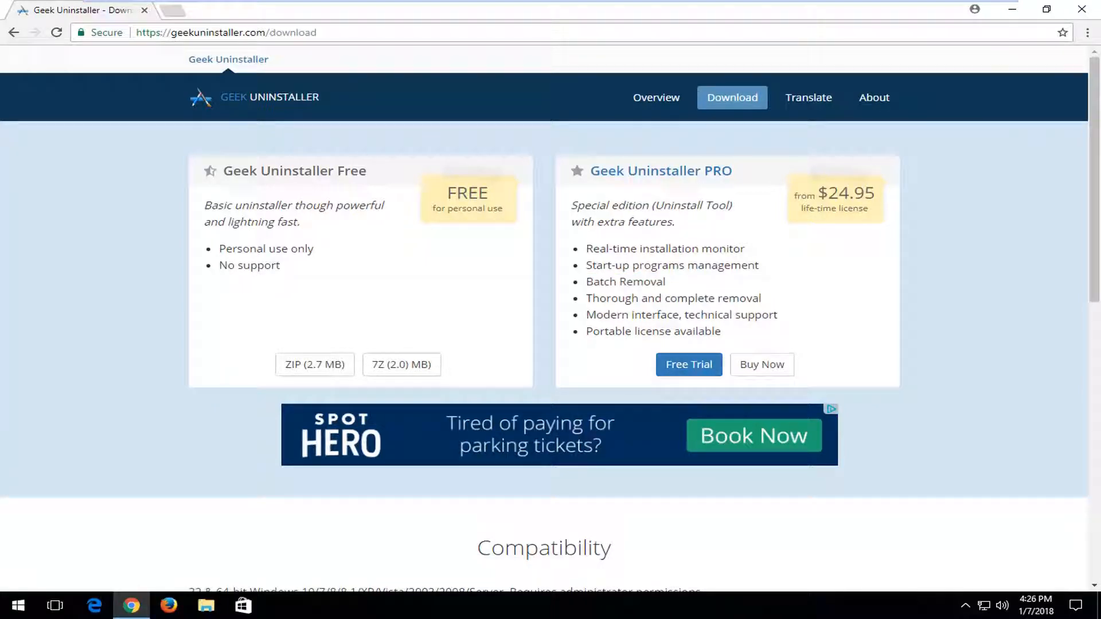
mouse_move(351, 273)
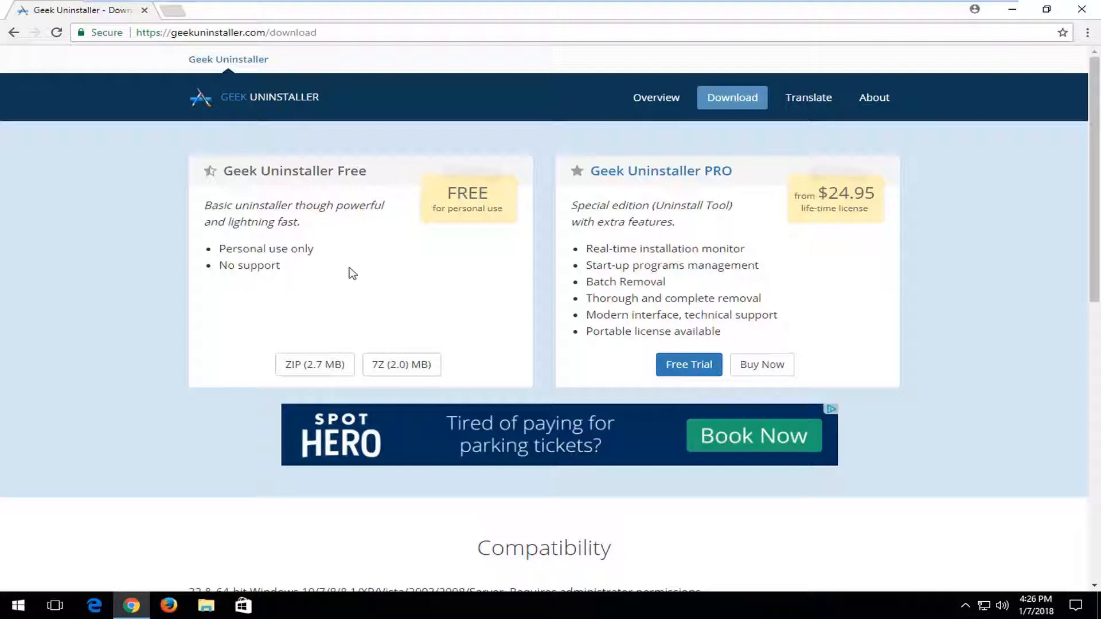
mouse_move(322, 316)
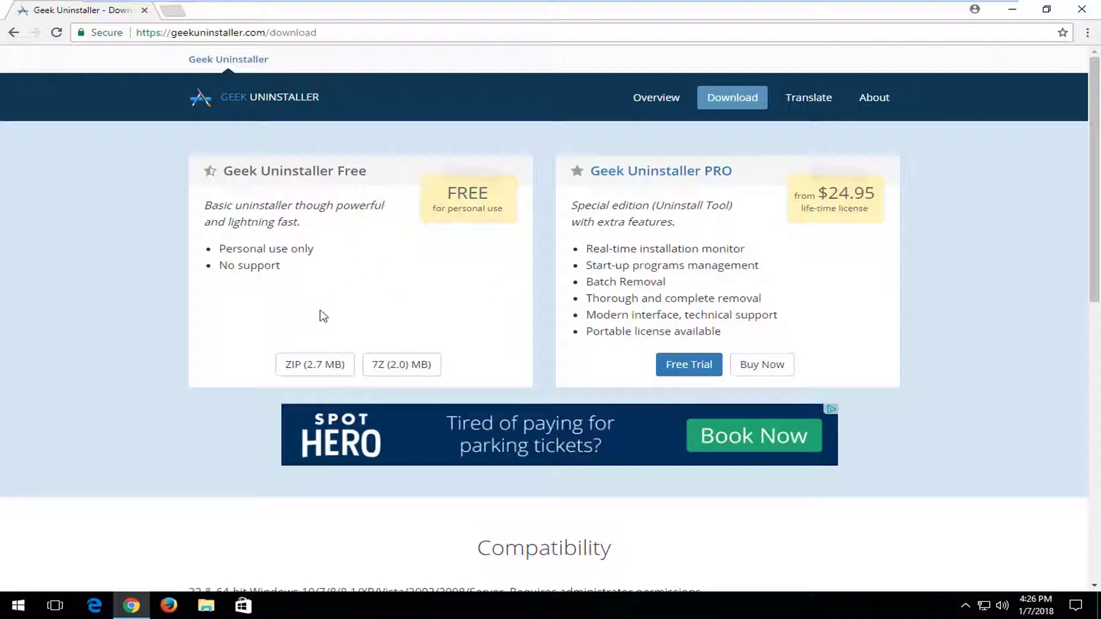
mouse_move(320, 273)
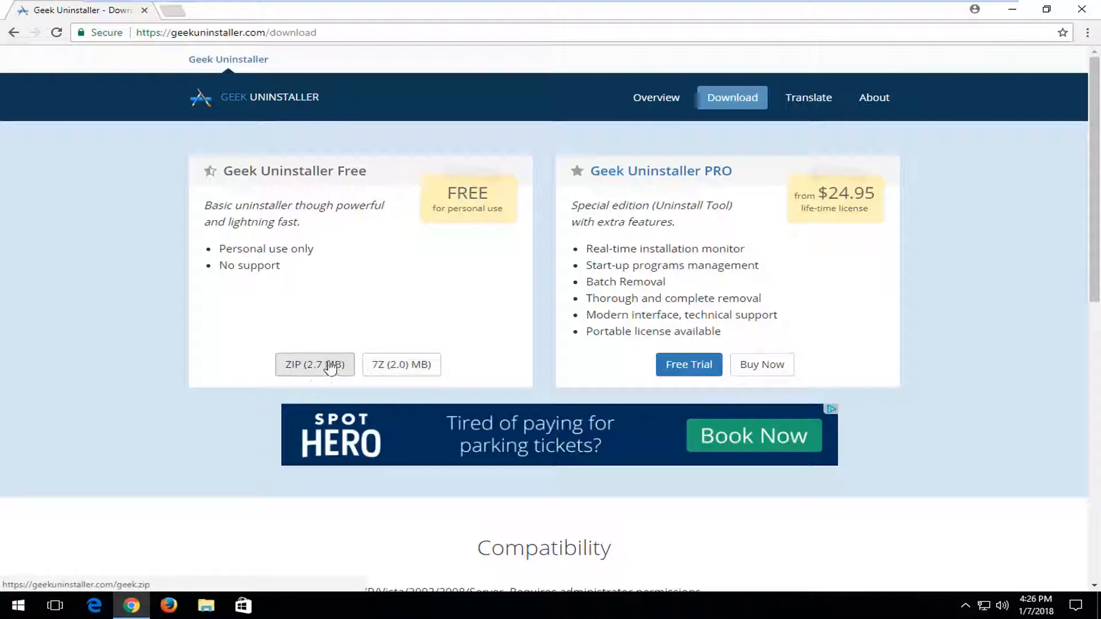
left_click(315, 365)
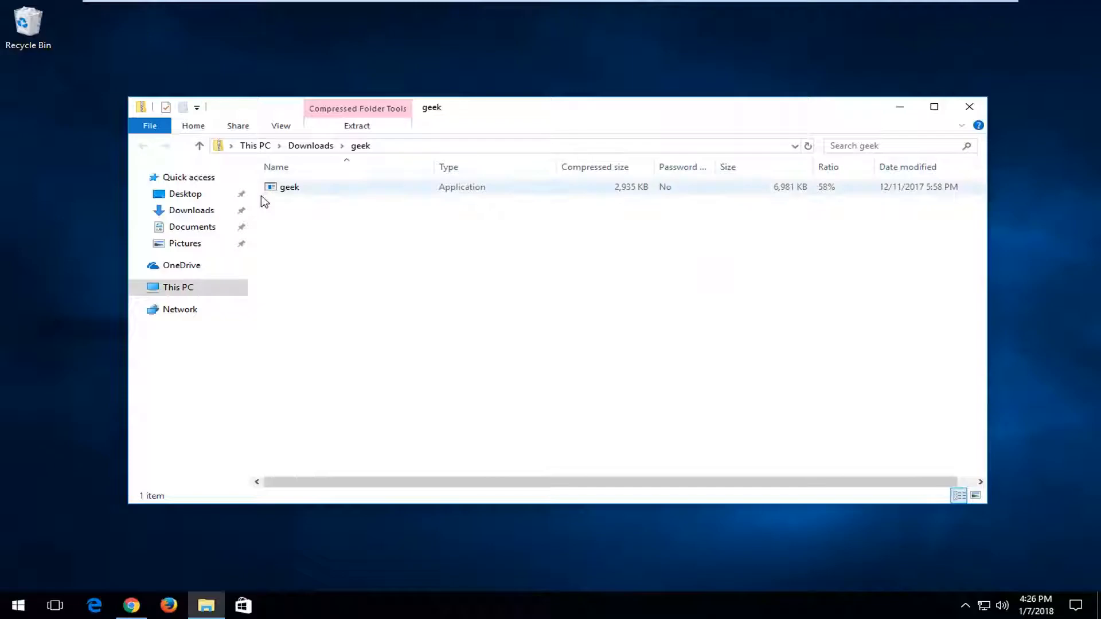
Run the geek application from the downloaded geek ZIP folder in Downloads
double_click(289, 187)
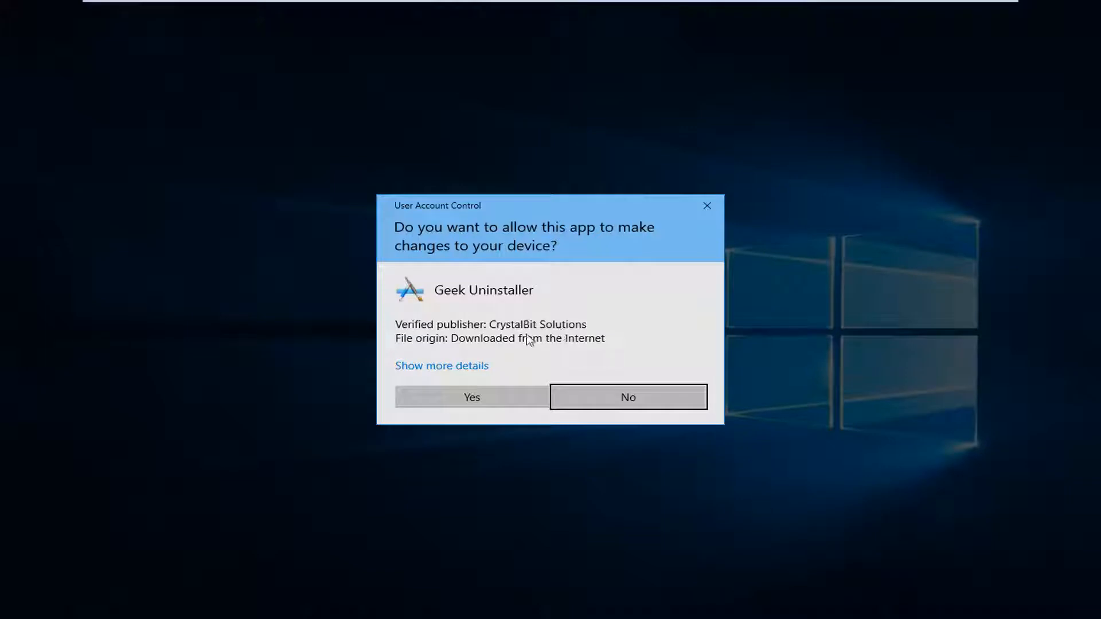
mouse_move(489, 341)
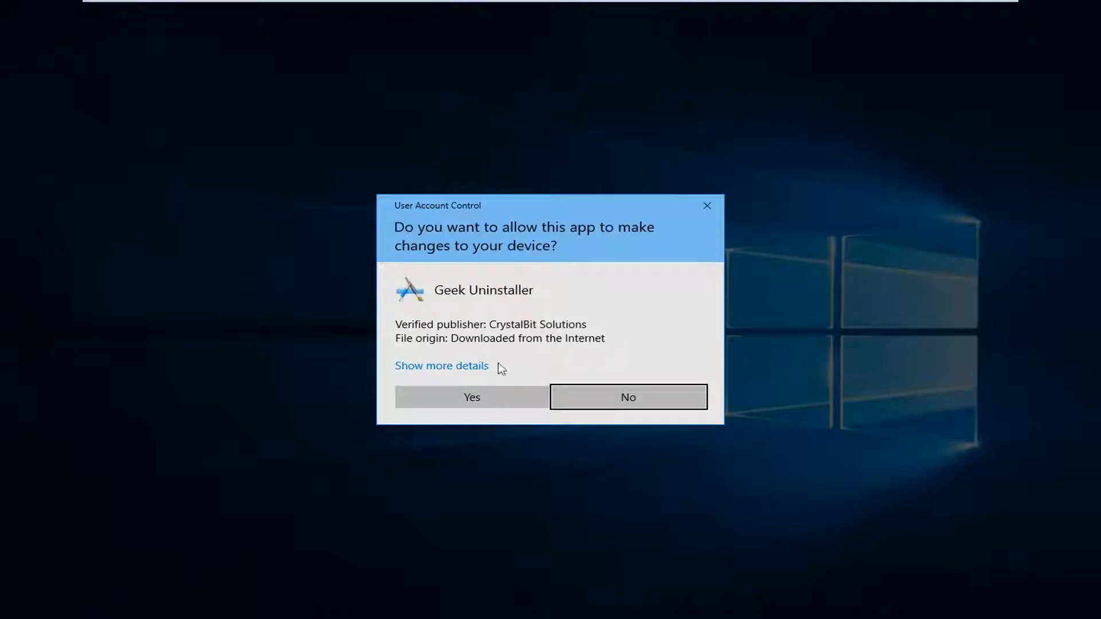
Allow the UAC prompt, then choose Force Removal for Mozilla Firefox 56.0.2
left_click(472, 398)
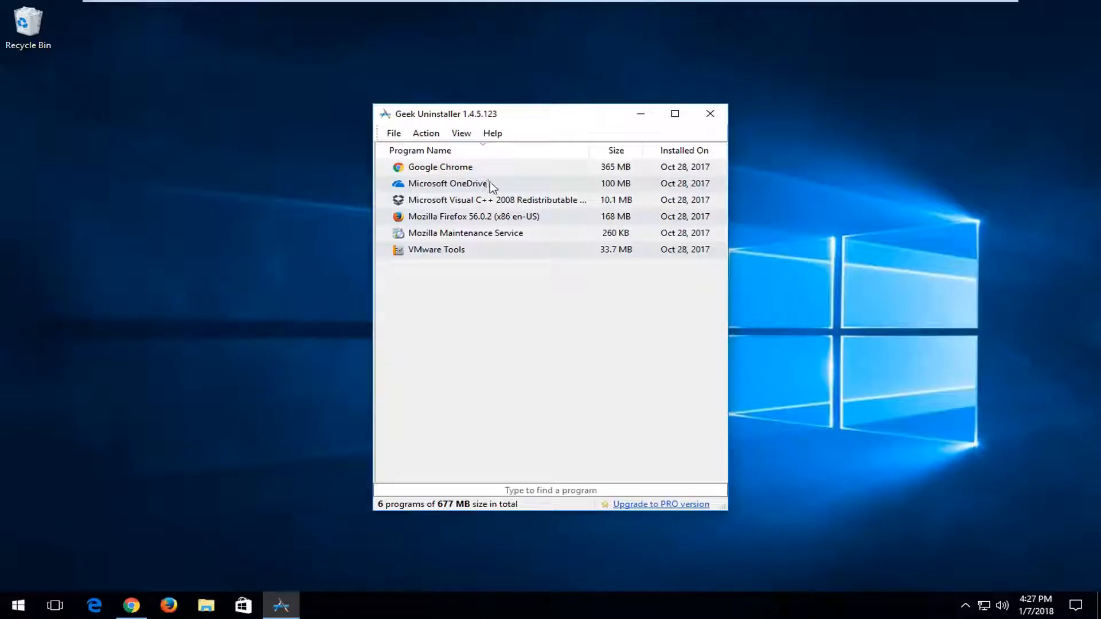
left_click(473, 216)
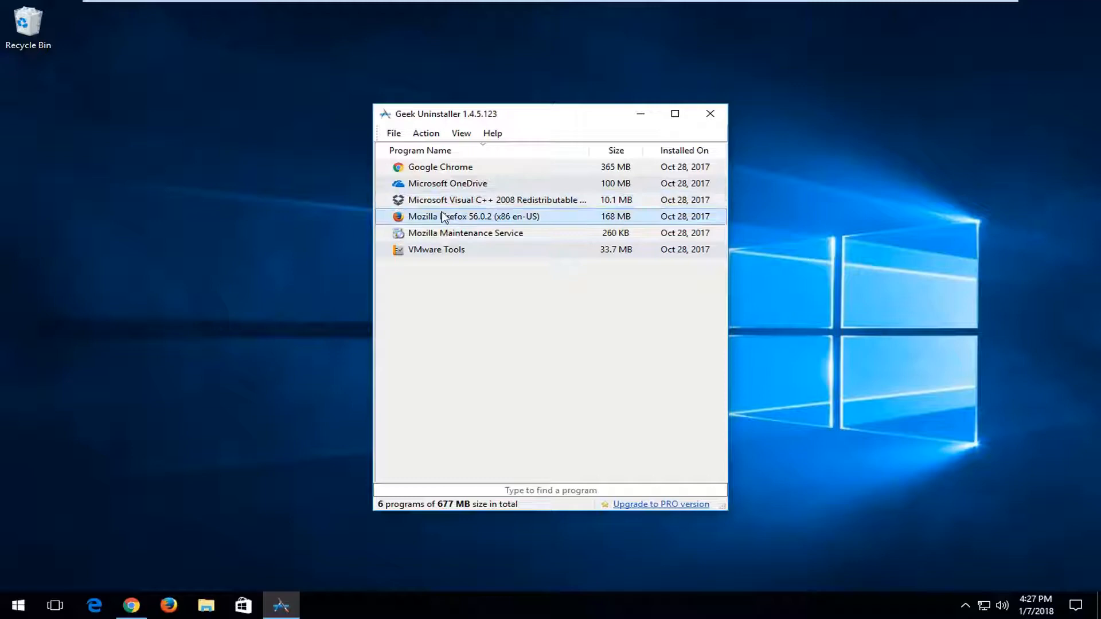
right_click(445, 216)
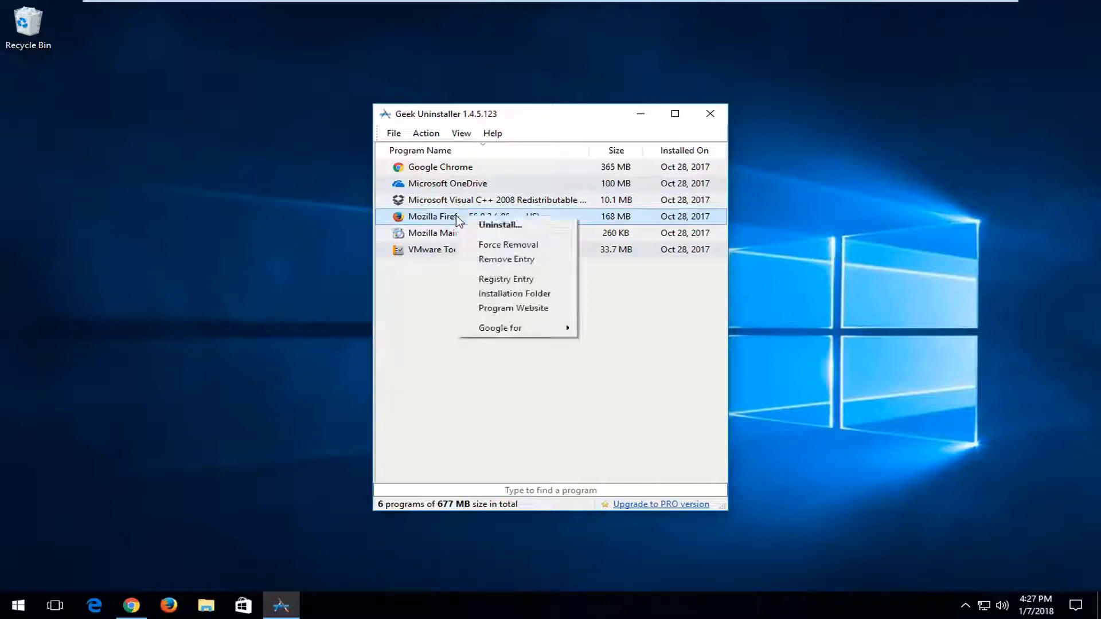
mouse_move(508, 245)
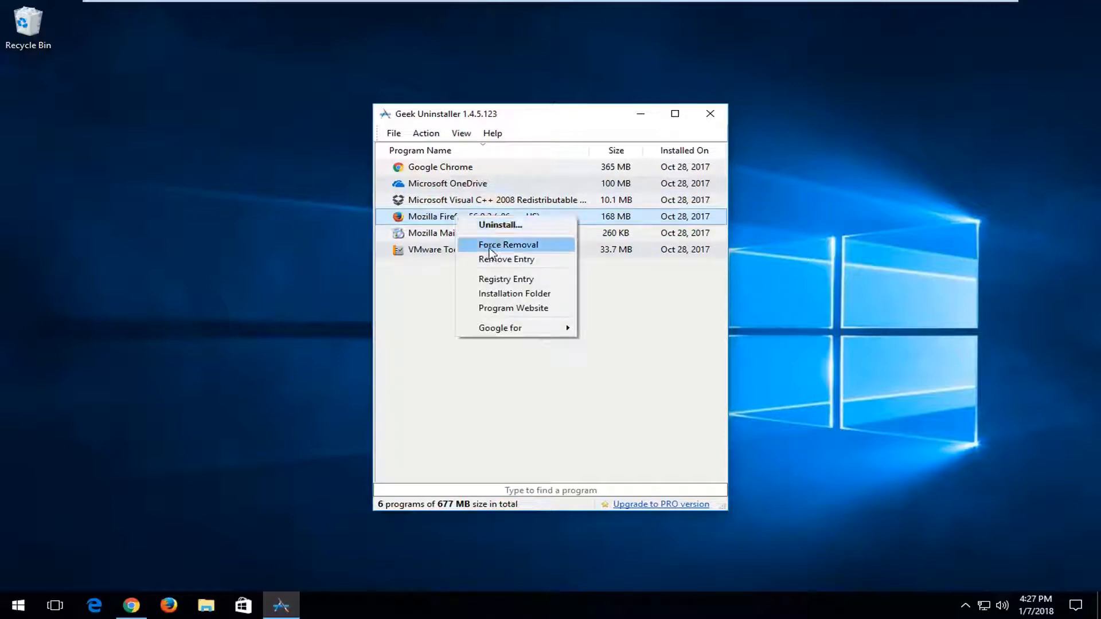
left_click(508, 244)
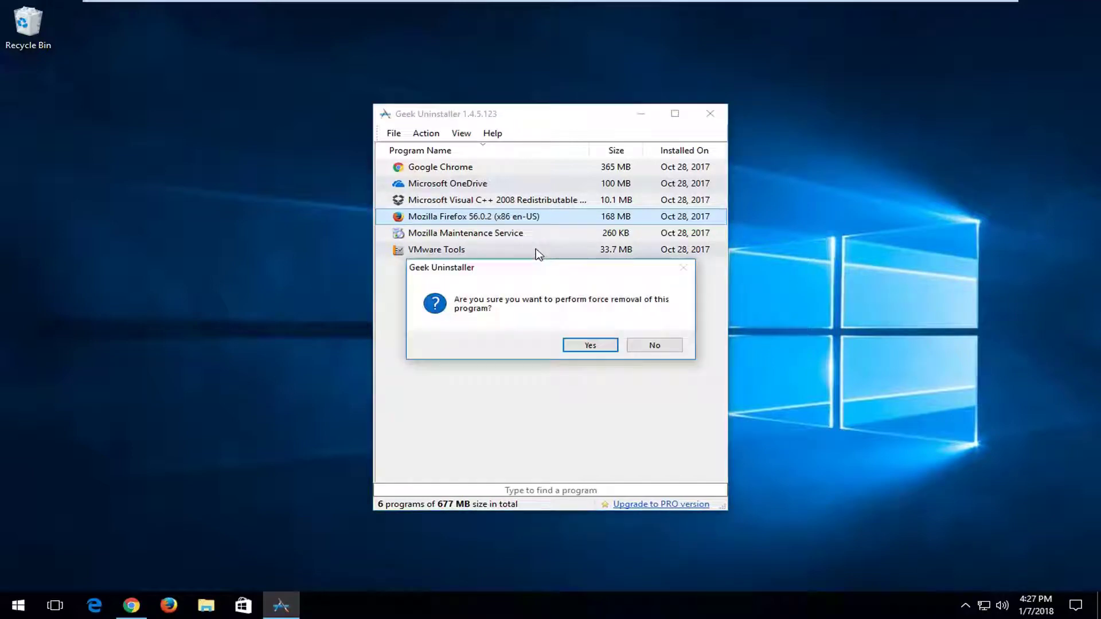
mouse_move(490, 312)
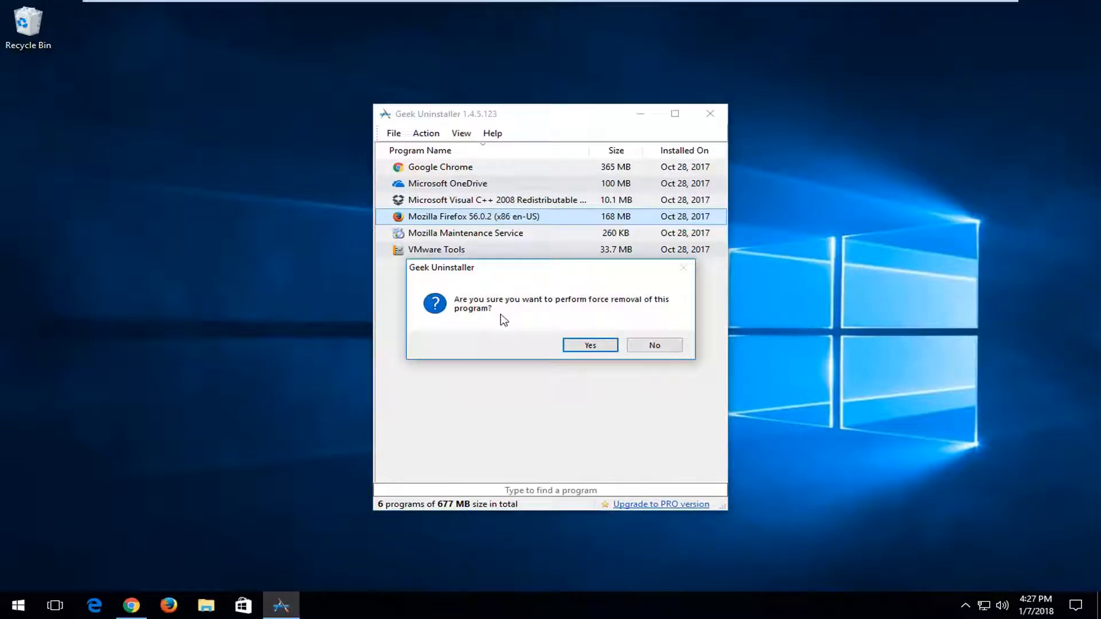
Confirm Firefox removal, delete all leftover traces, and close the report
left_click(590, 345)
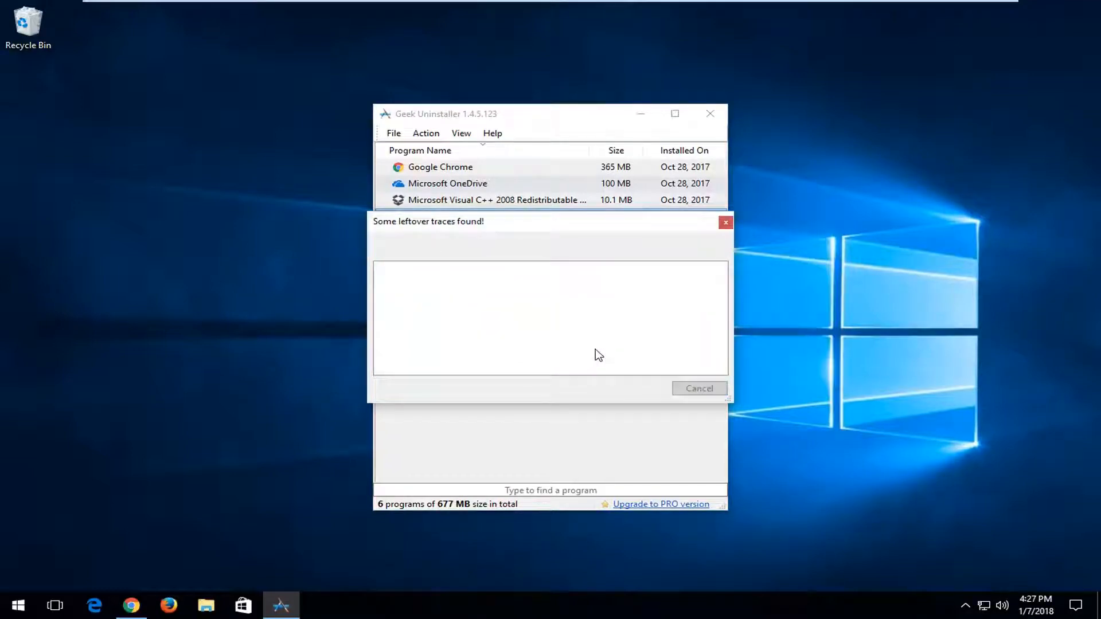
mouse_move(462, 306)
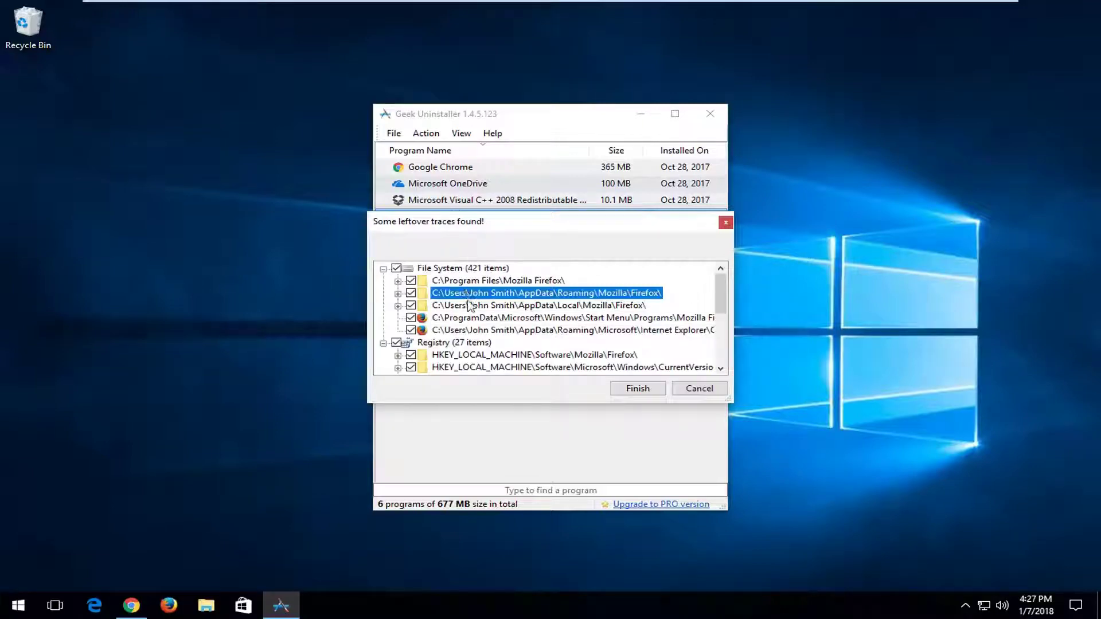
scroll("down", 3)
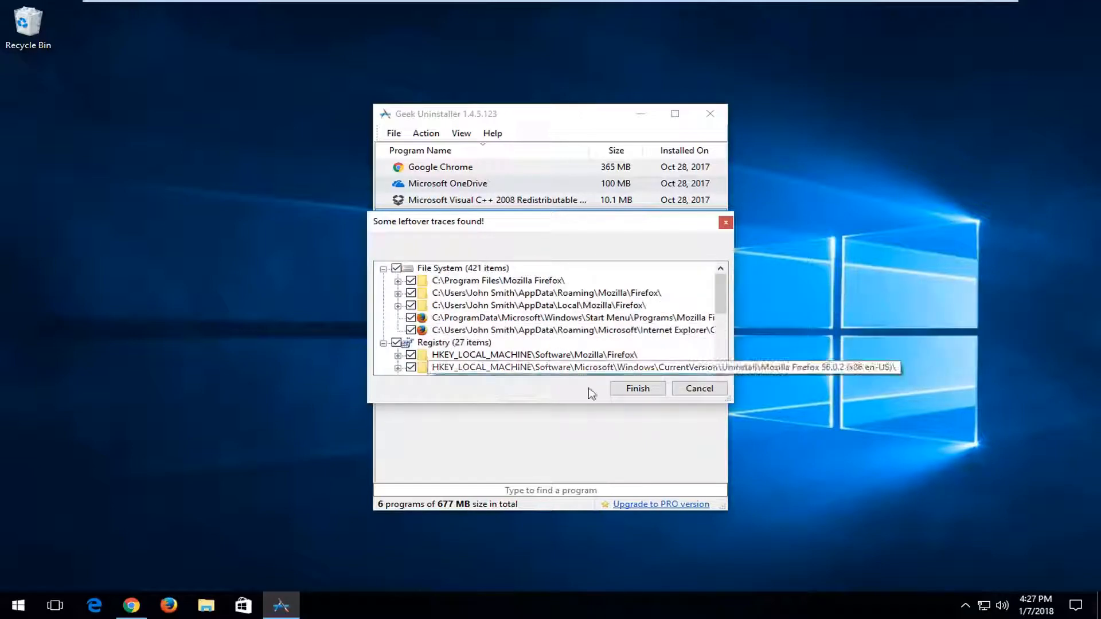
left_click(638, 388)
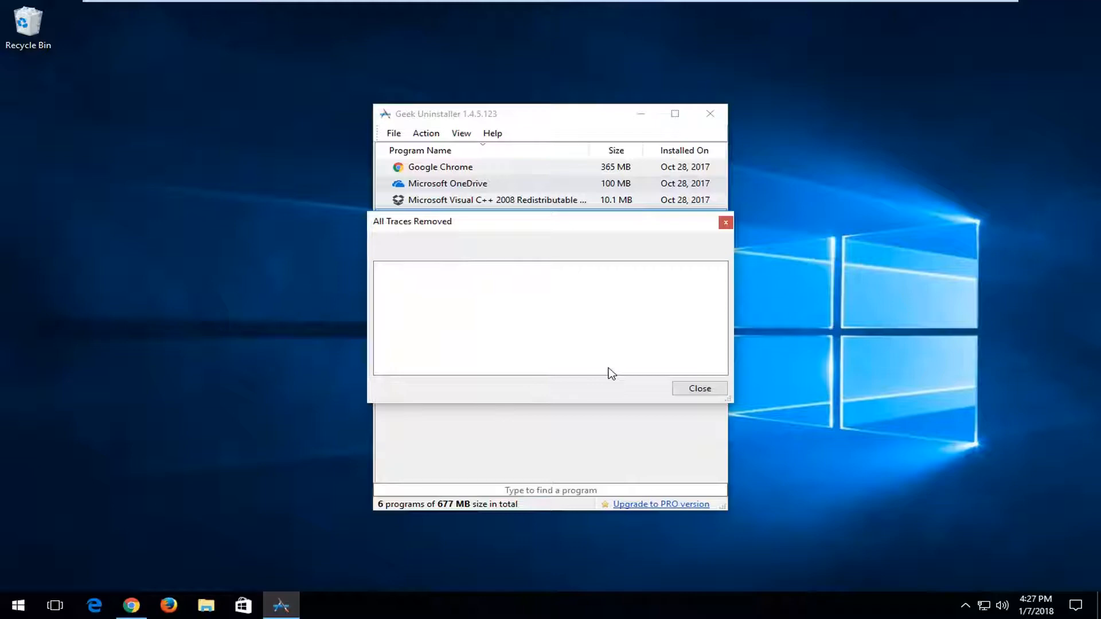
left_click(699, 388)
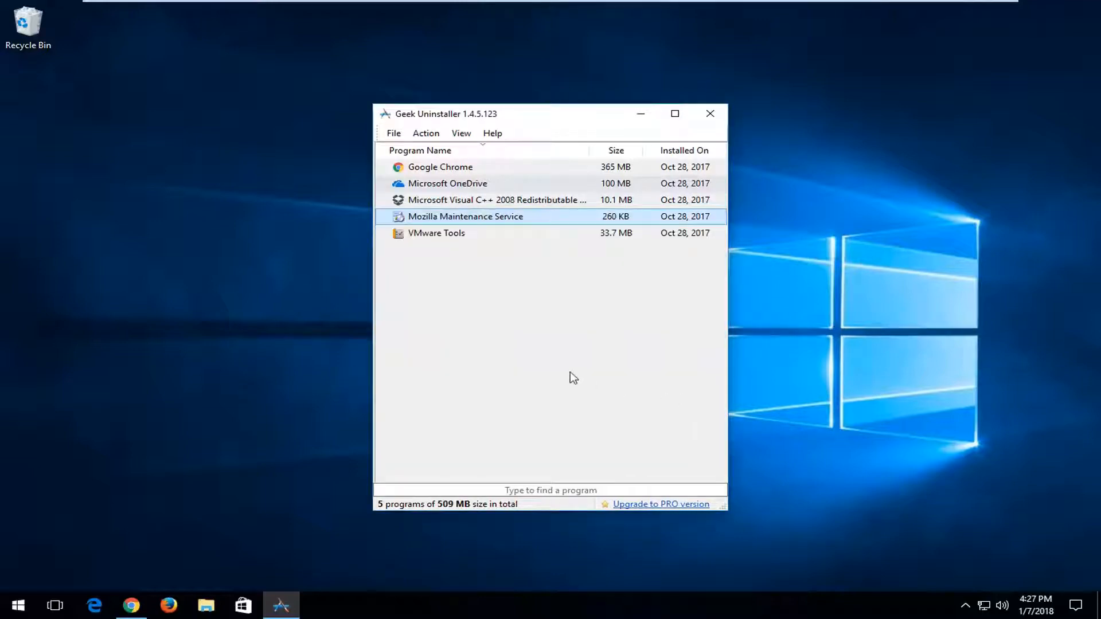